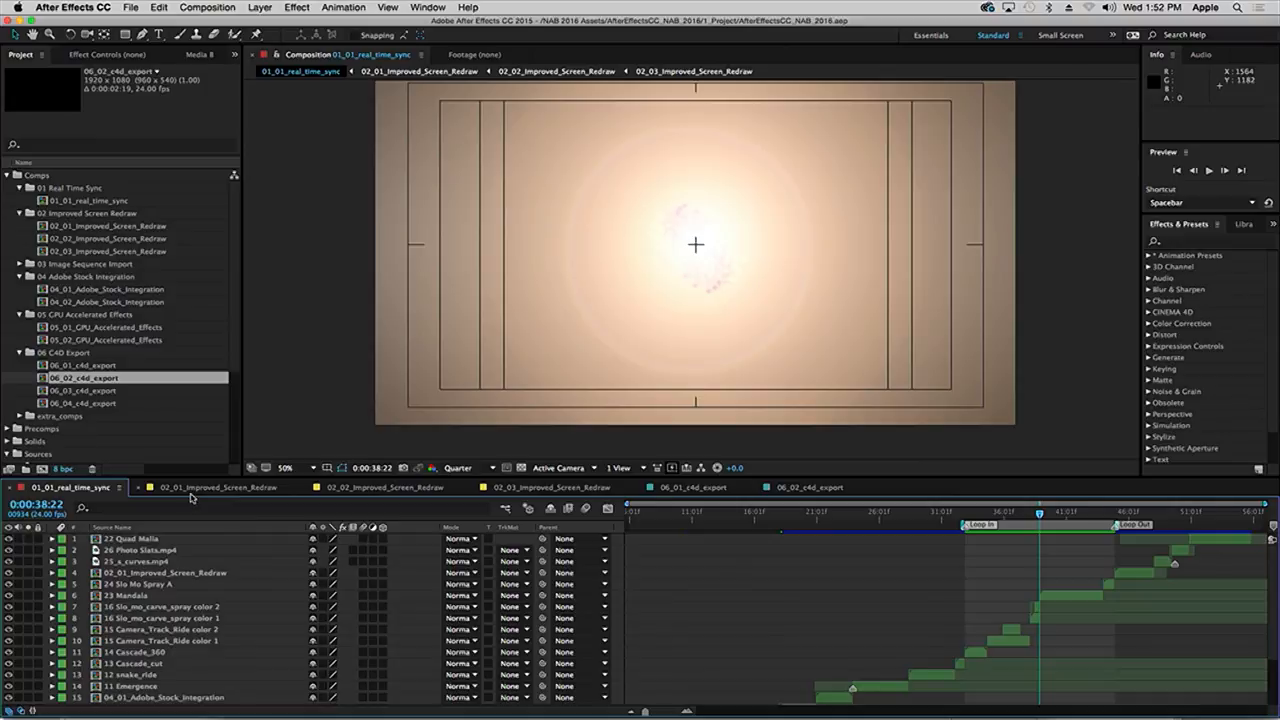
Step: Switch through the 02_01 tab to the 02_02_Improved_Screen_Redraw composition with its 3D surf panels
click(216, 488)
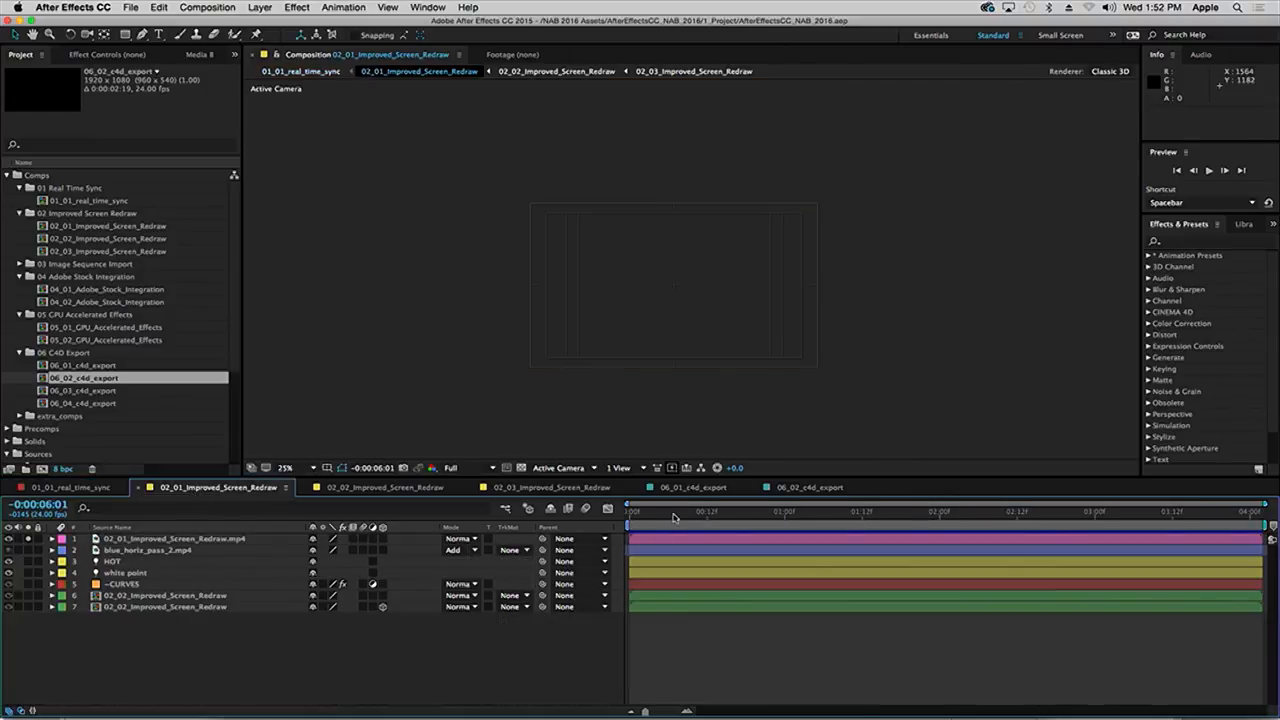
click(290, 468)
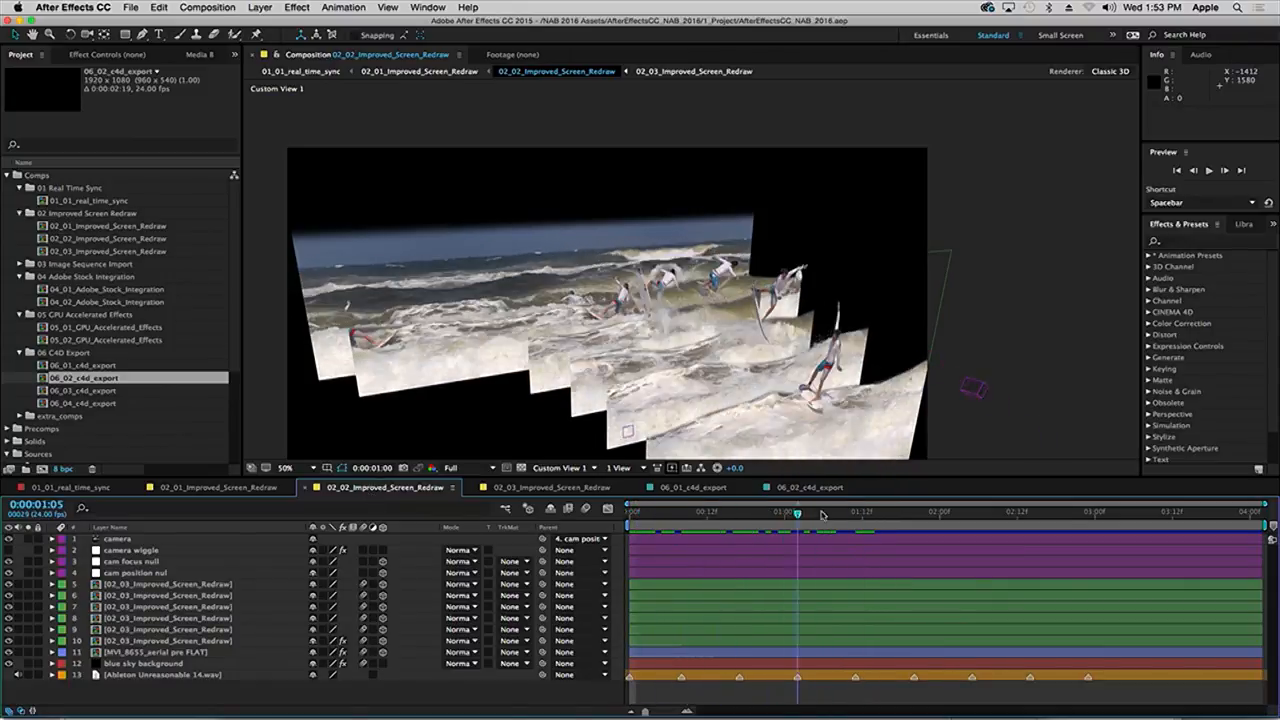
Step: Scrub to a later frame of the surf panels and switch to 02_03_Improved_Screen_Redraw
click(744, 512)
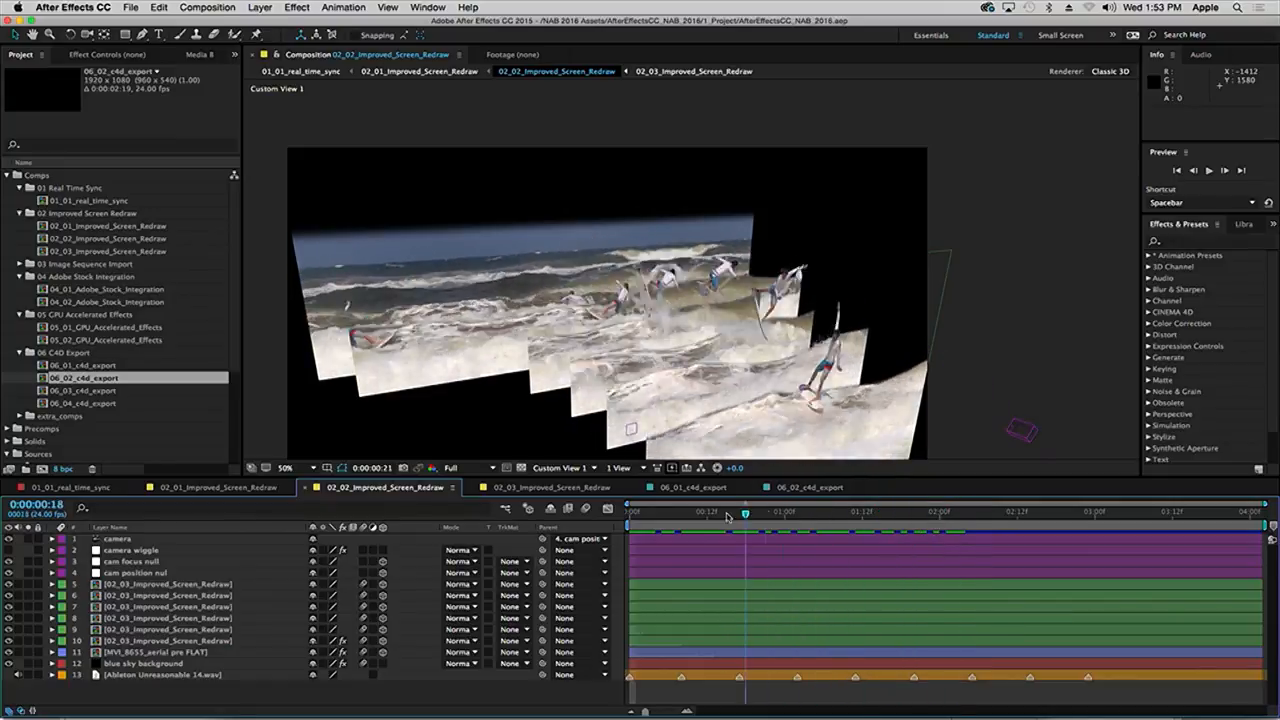
click(1036, 512)
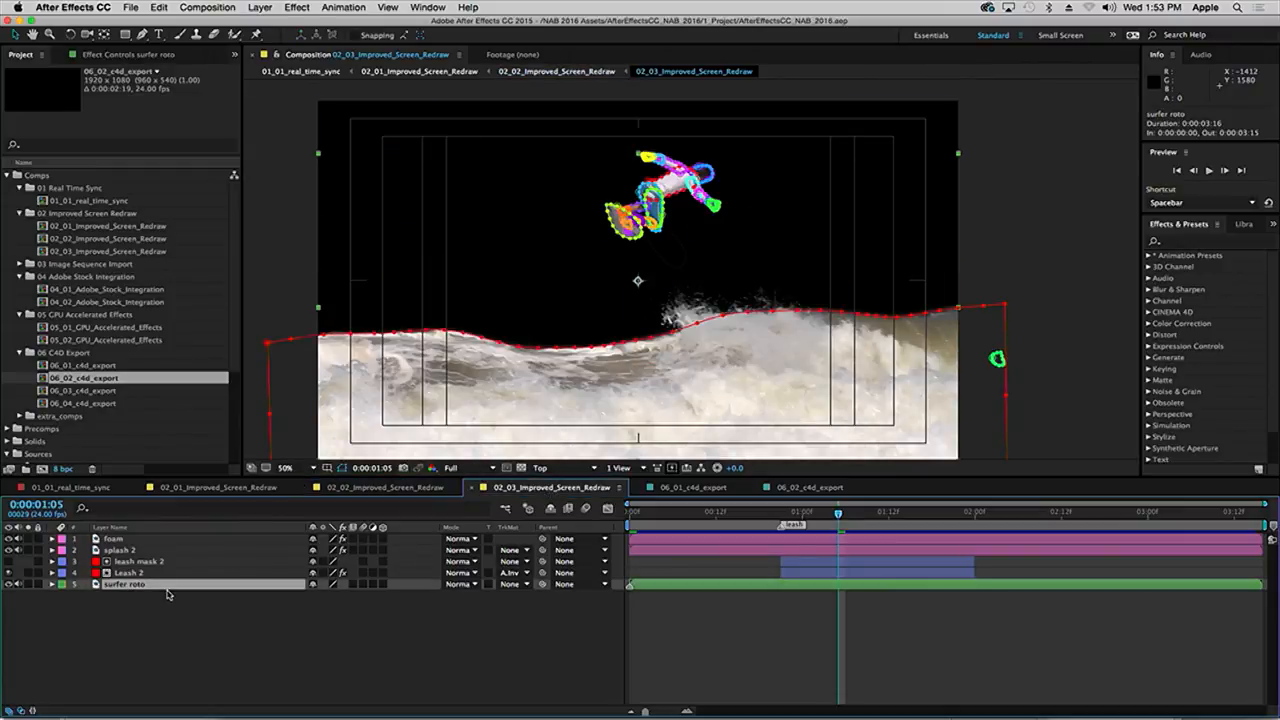
Step: Reveal the surfer roto layer's mask paths and jump ahead to a later frame of the ride
click(52, 584)
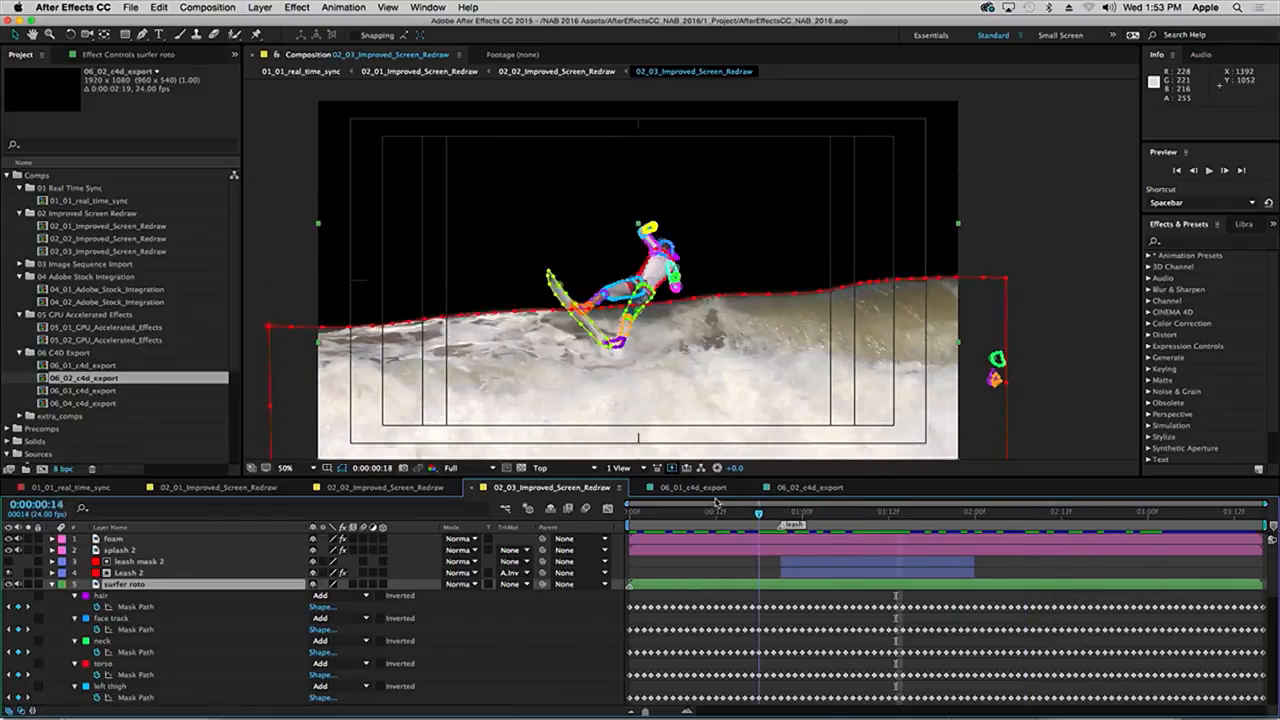
click(1222, 512)
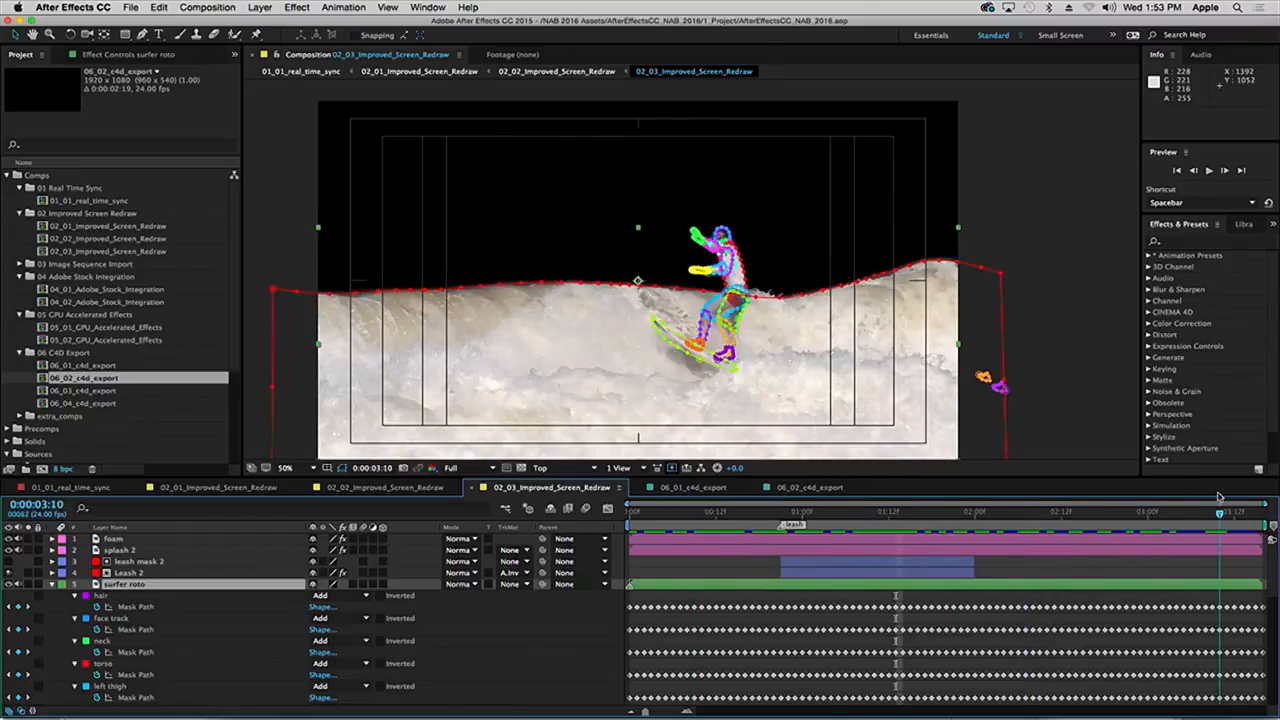